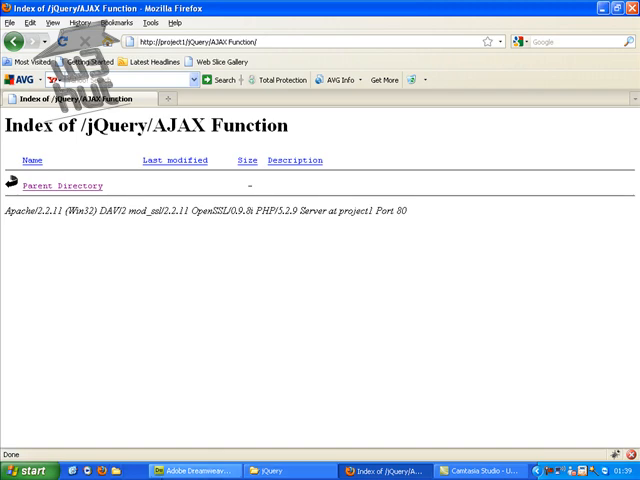
- Check the empty jQuery/AJAX Function folder in Firefox and switch to Dreamweaver's blank document
click(196, 472)
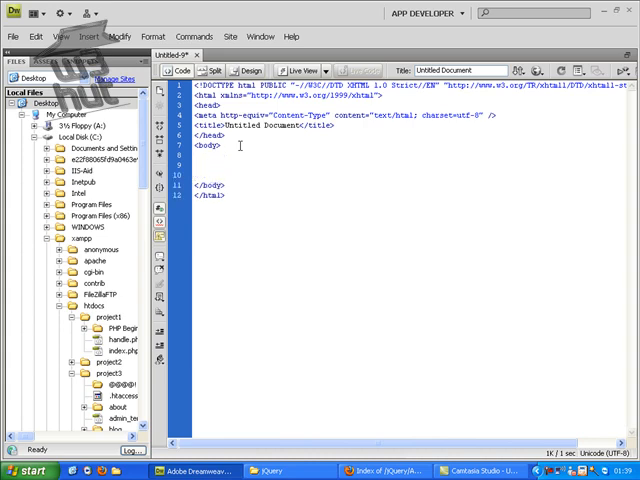
- Add a <form method="post"> containing a <label>Jazzy Text</label>
text(<form method="post" action=")
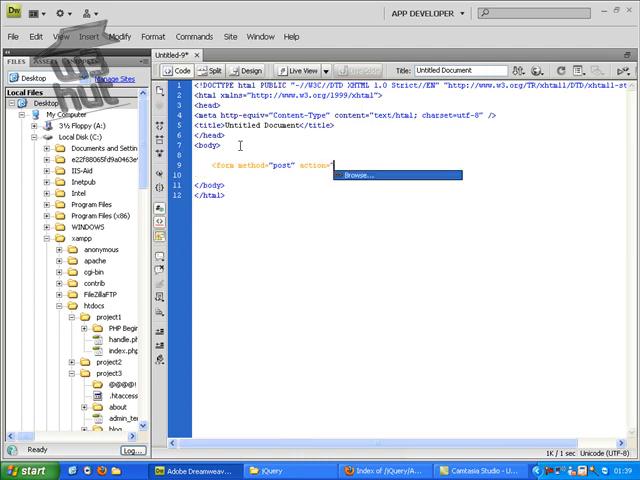
text(post)
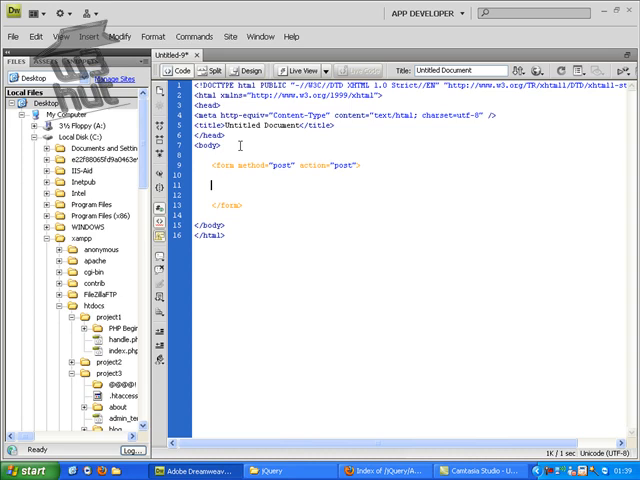
text(<label>)
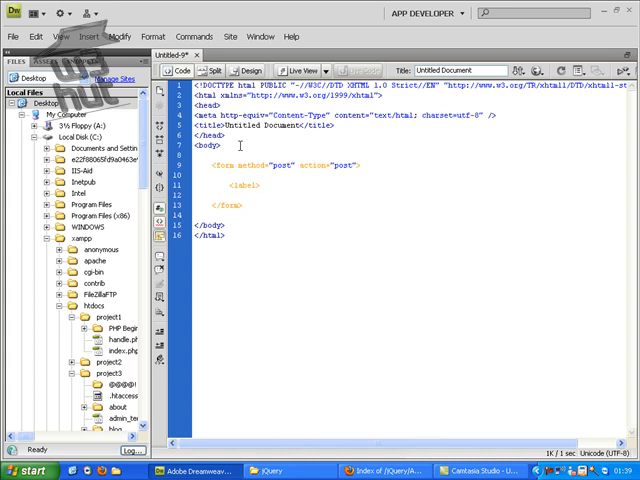
click(258, 188)
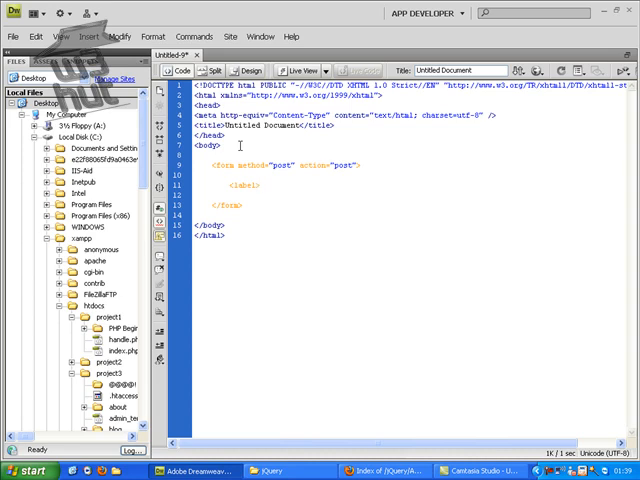
click(258, 186)
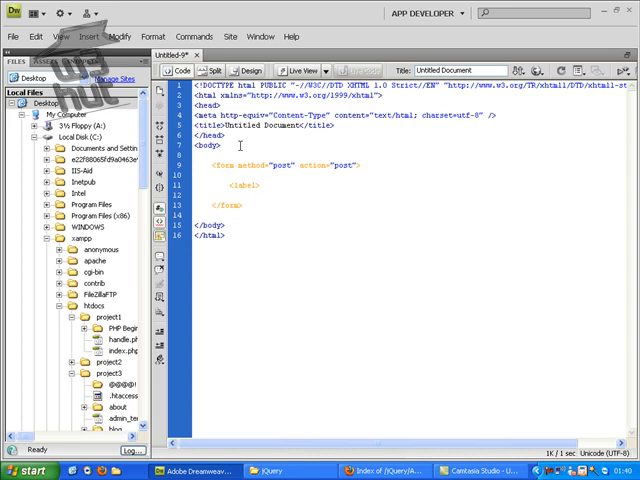
click(258, 186)
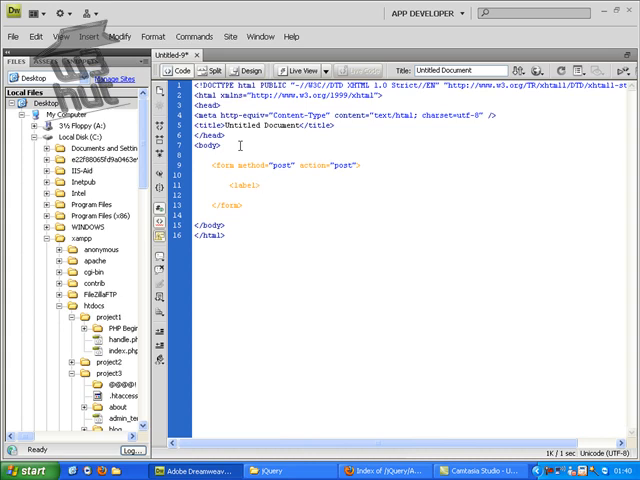
text(>)
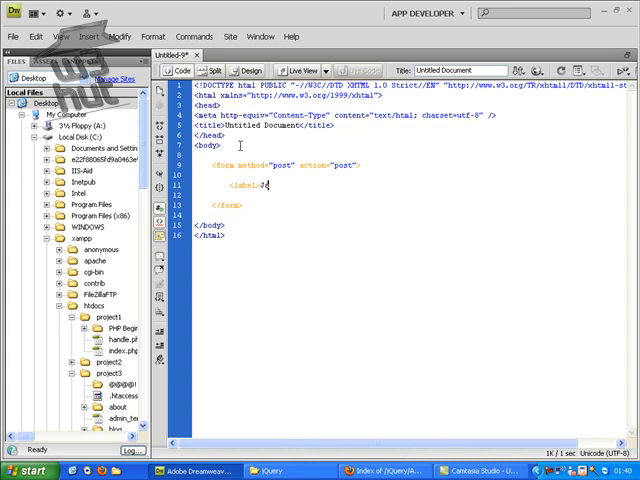
text(Jazzy Text)
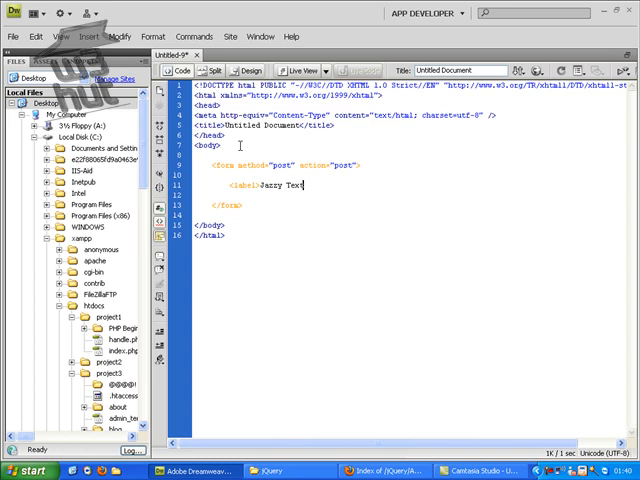
text(</label>)
click(418, 194)
text(<input type="text)
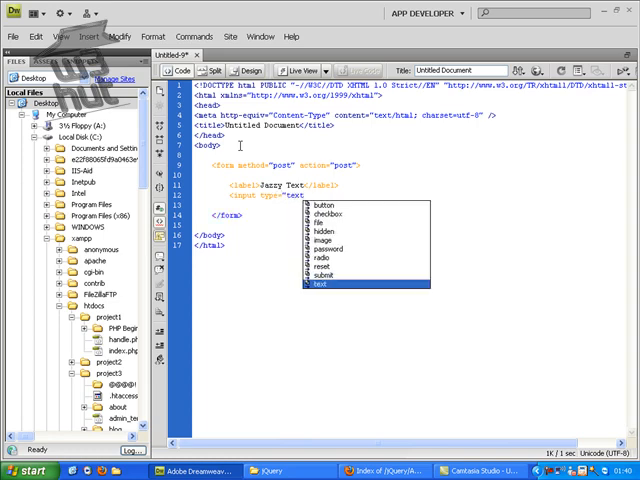
- Add a text input named text and a Jazz Up My Text button inside the form
click(320, 284)
text(" name=")
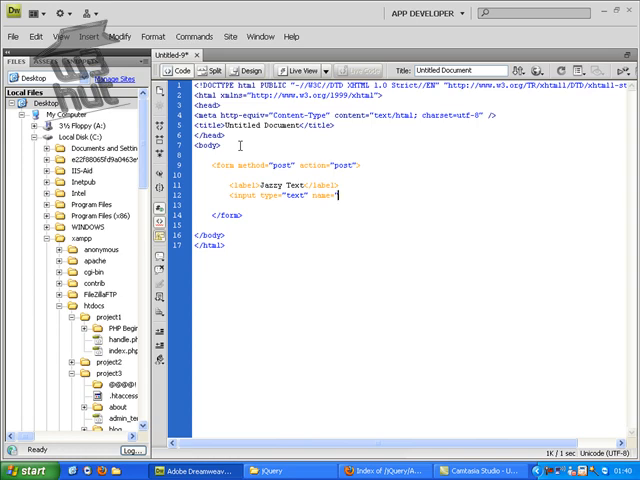
text(text")
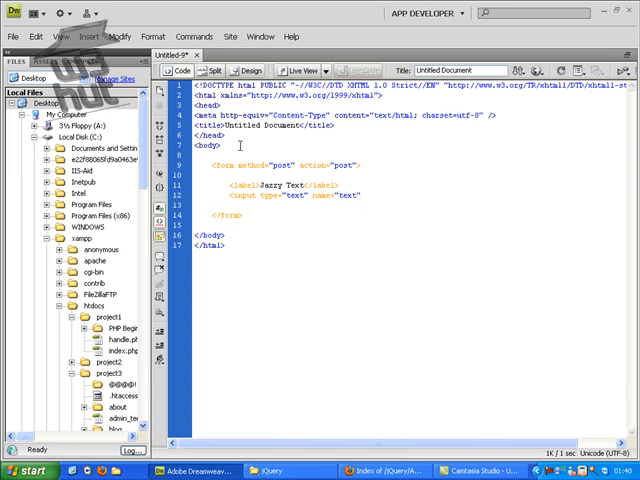
key(enter)
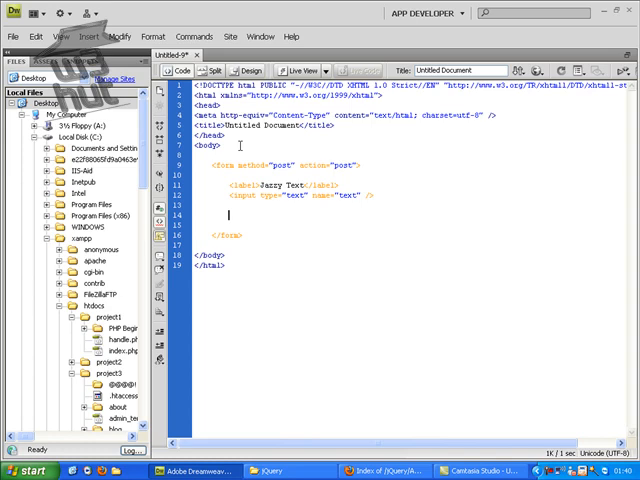
text(<input type="button" value=")
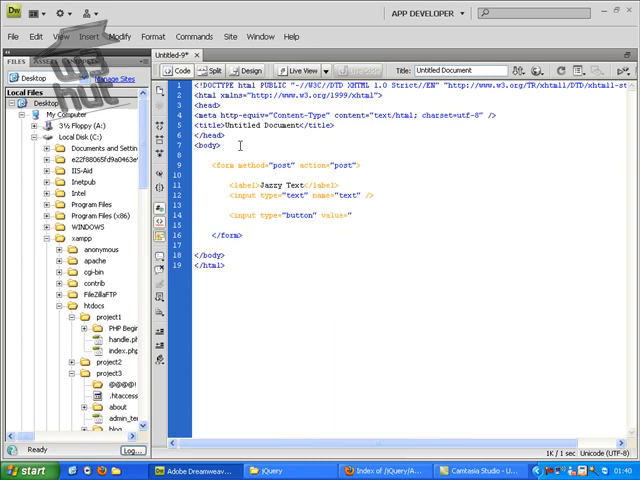
text(Jazz)
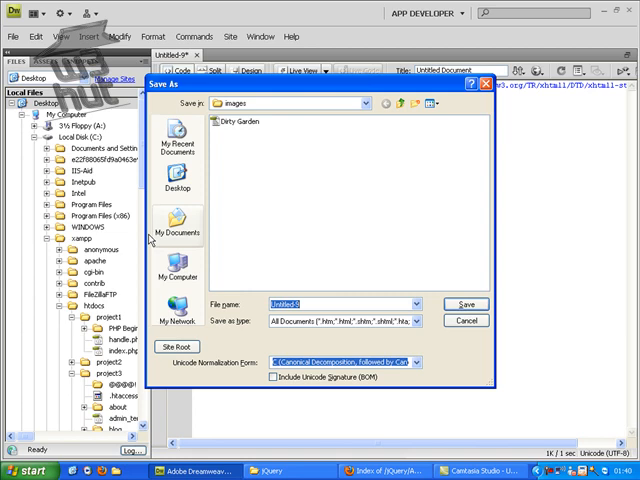
- Save the page as index.php in C:\xampp\htdocs\jQuery\AJAX Function
click(178, 276)
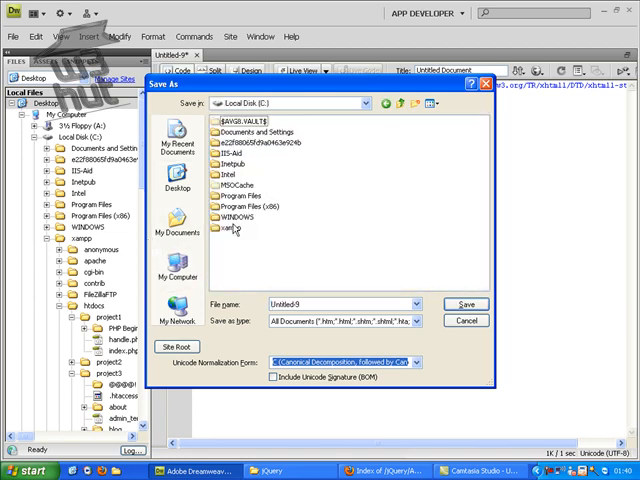
double_click(232, 228)
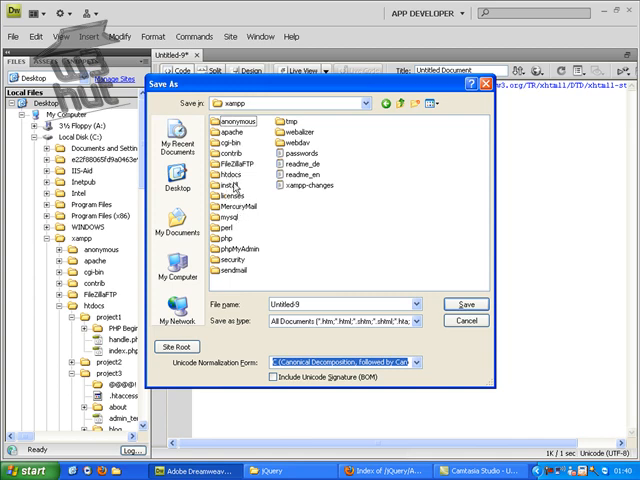
double_click(230, 172)
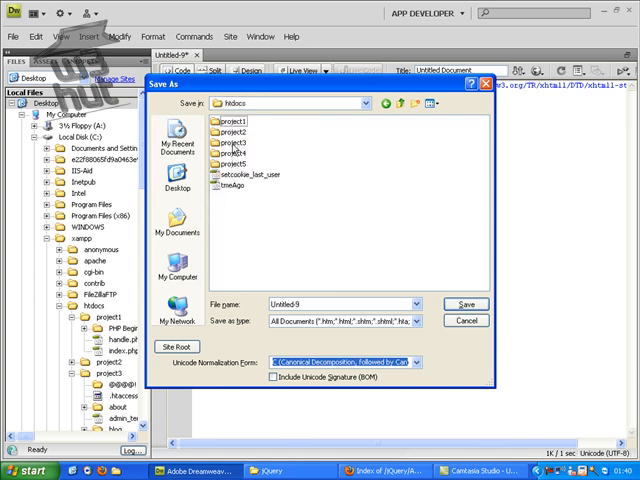
double_click(232, 120)
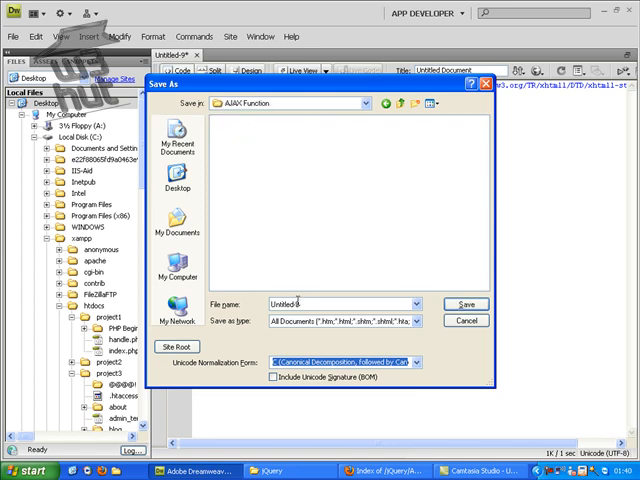
text(nde)
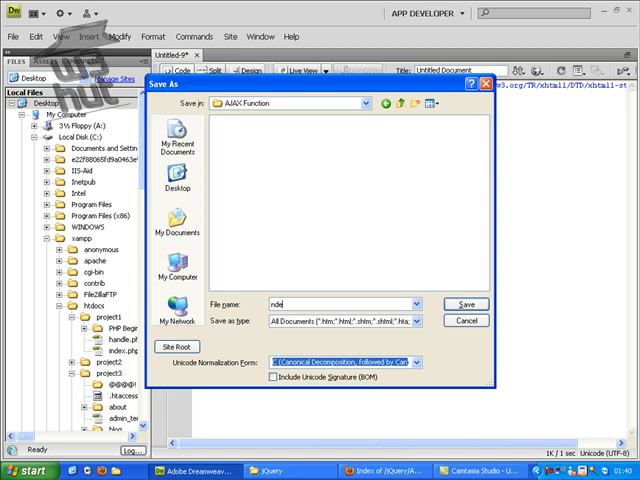
text(ri)
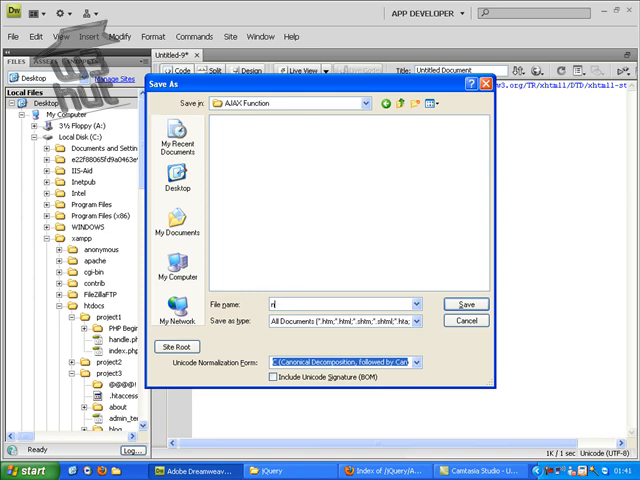
text(index.htm)
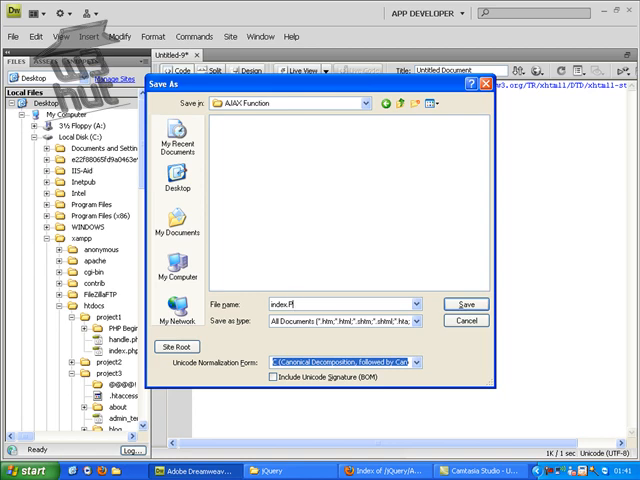
click(464, 304)
text(<script type="text)
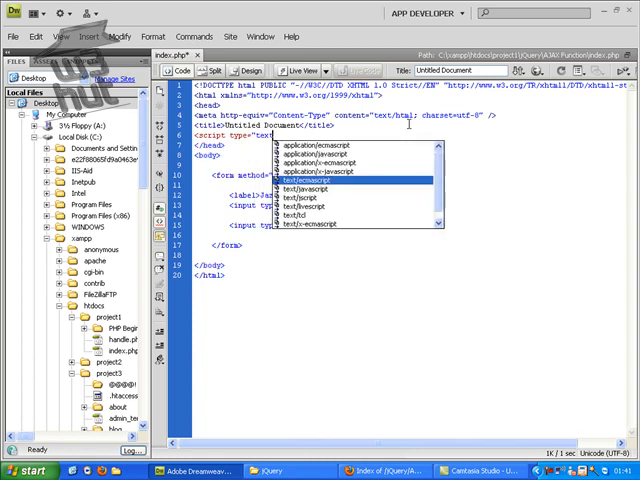
- Add a text/javascript script tag in the head loading jquery-latest.js from code.jquery.com
click(312, 170)
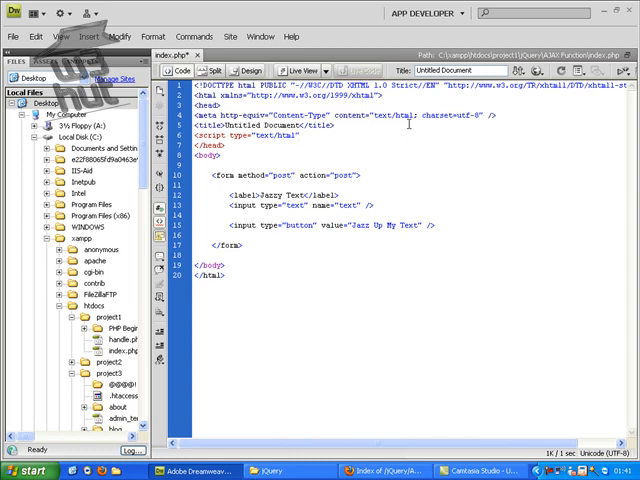
text(src="http://code.)
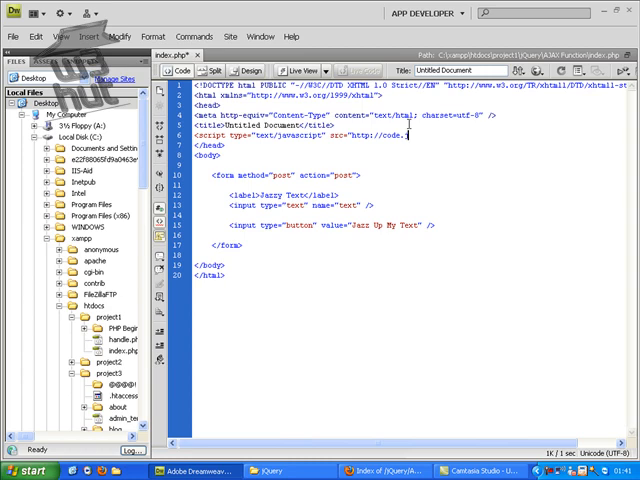
text(jquery.com/j)
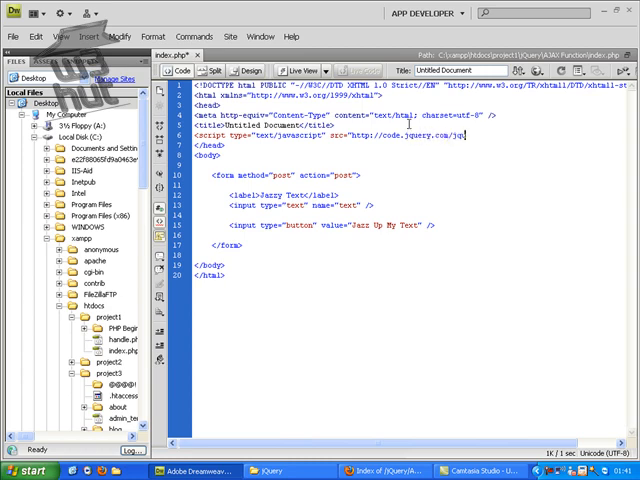
text(query-1)
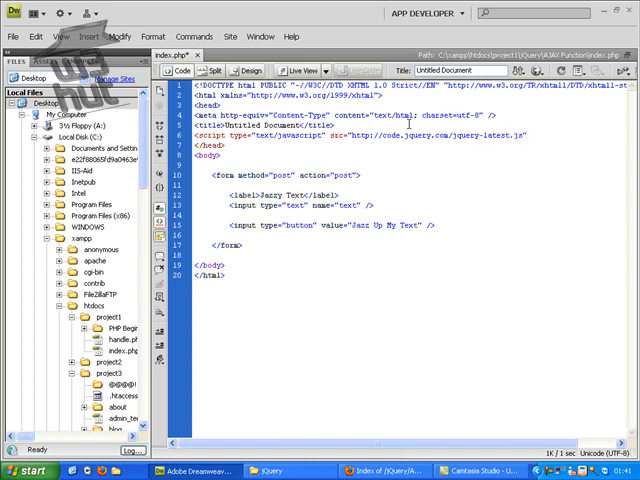
text(</sc)
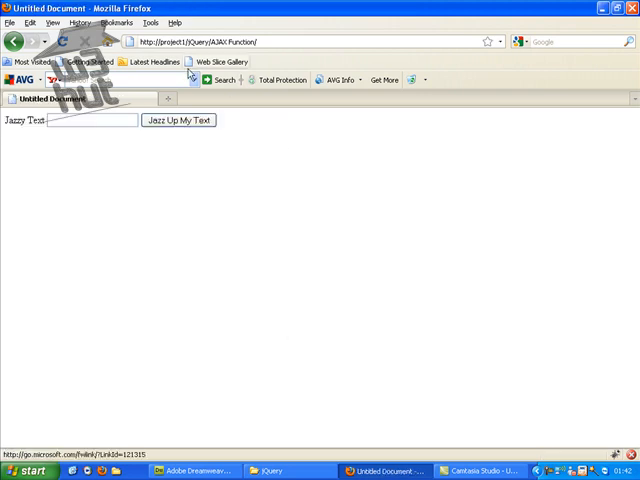
- Preview index.php in Firefox showing the Jazzy Text field and Jazz Up My Text button
click(96, 120)
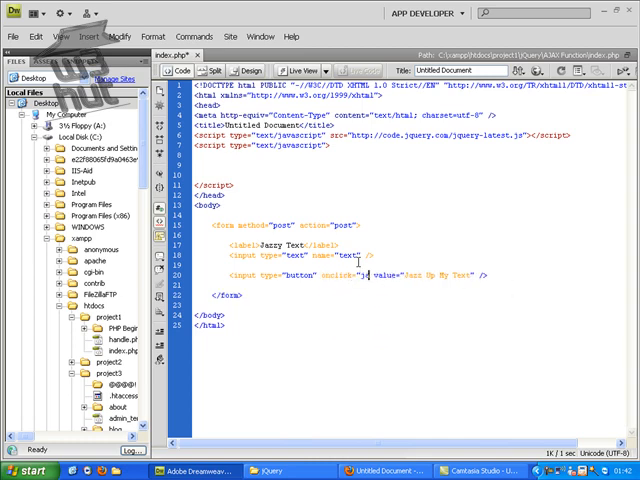
- Set the button's onclick to jazzText() and add a div with id results
text(jazztext)
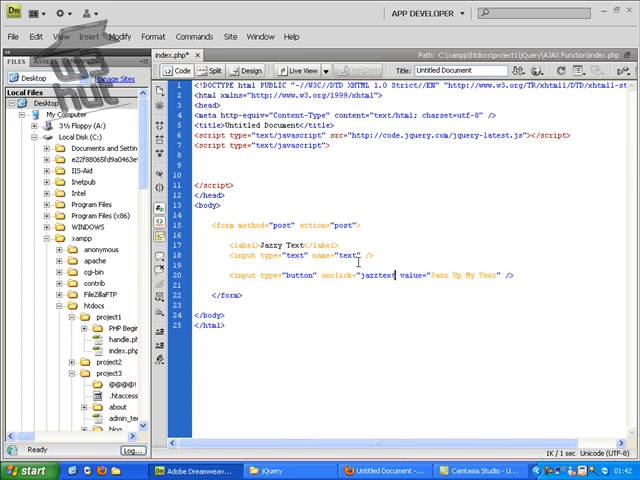
text(())
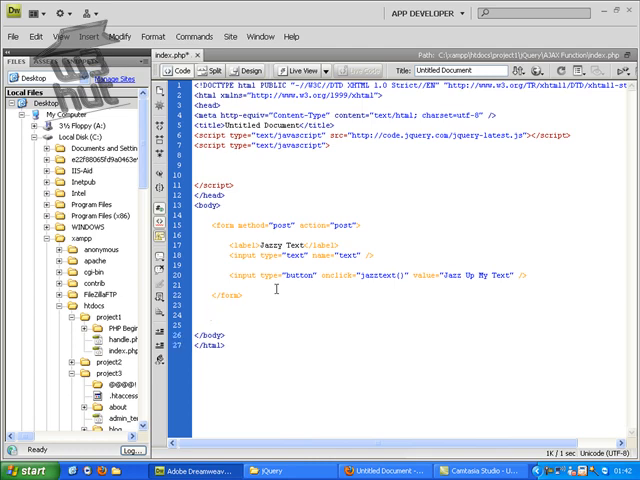
text(<div id="results">)
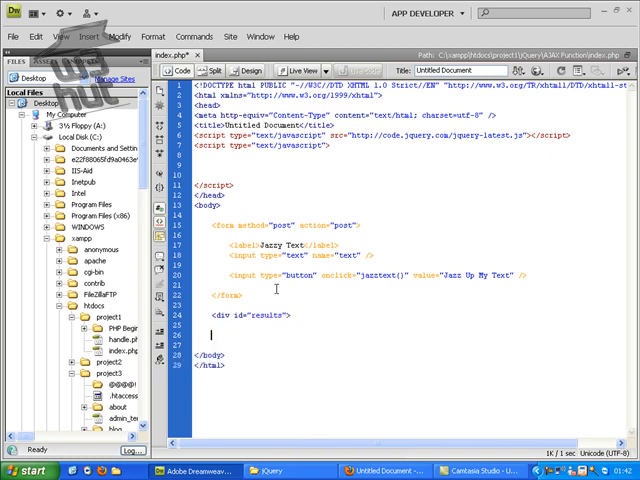
text(</div>)
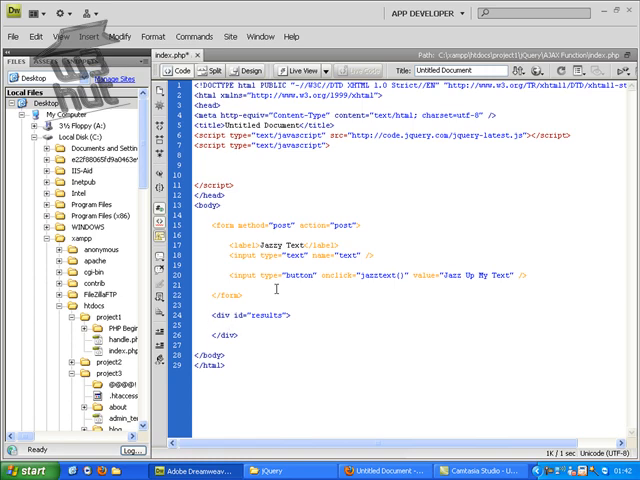
- Fill the results div with a paragraph prompting to enter text and click "Jazz Up My Text"
text(<p>)
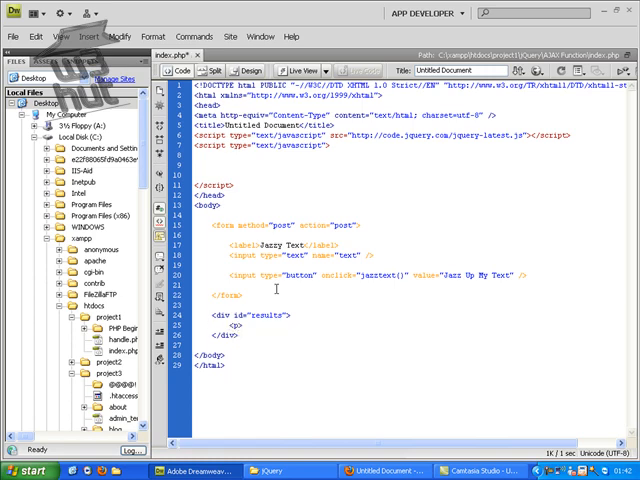
text(Enter your text in the box above t)
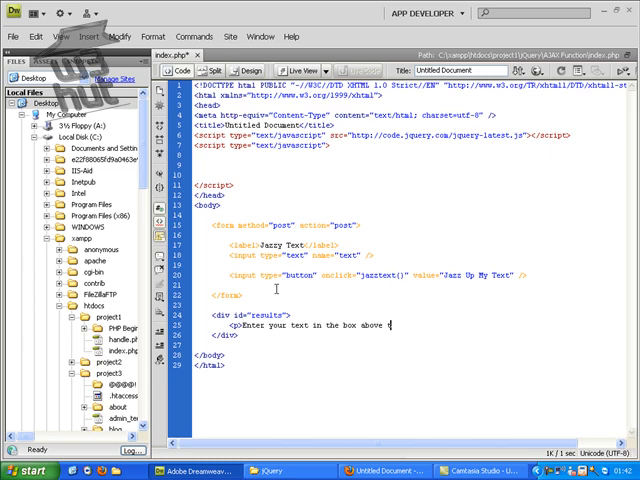
text(and then click)
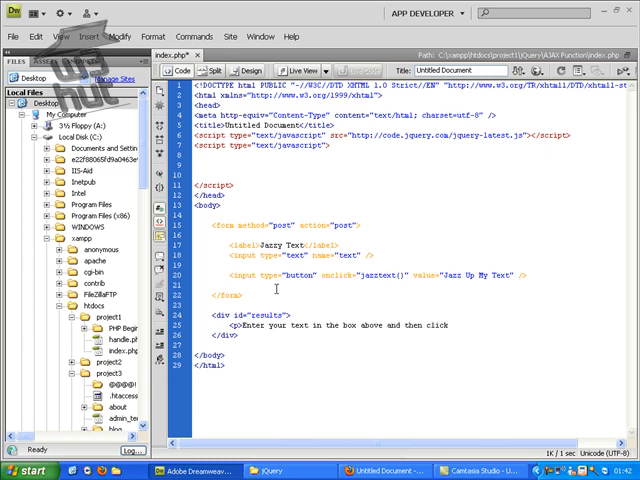
text(&quot)
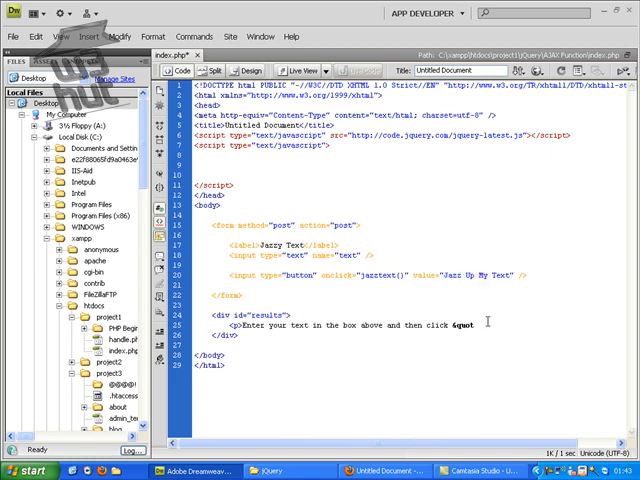
text(Jazz Up My Text)
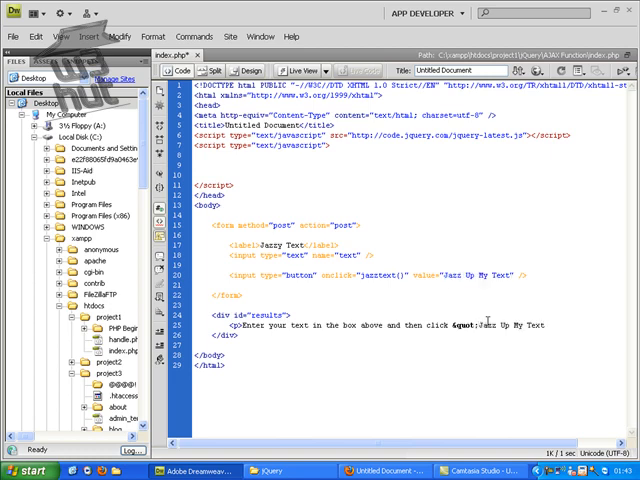
text(&quot;)
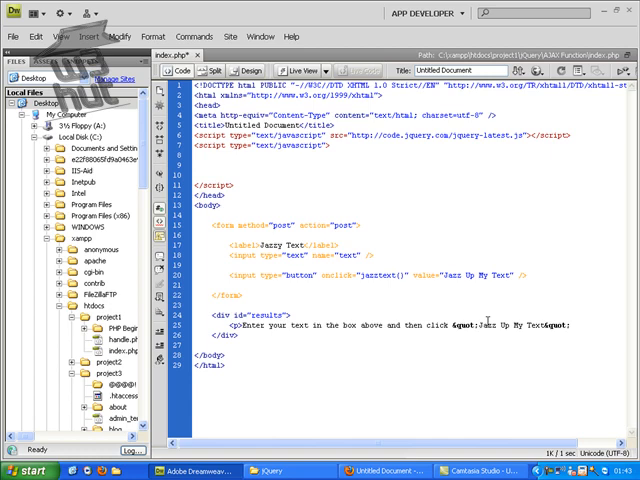
text(</p>)
click(416, 166)
text(function jazzText)
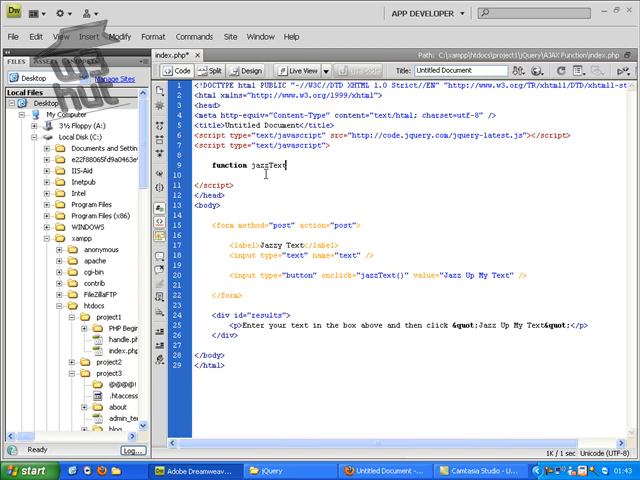
- Define function jazzText() storing $("input[name=text]").val() in a variable
text(() {)
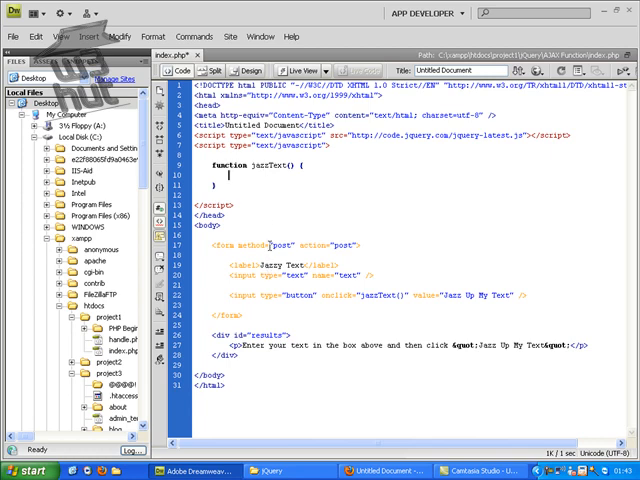
text(var)
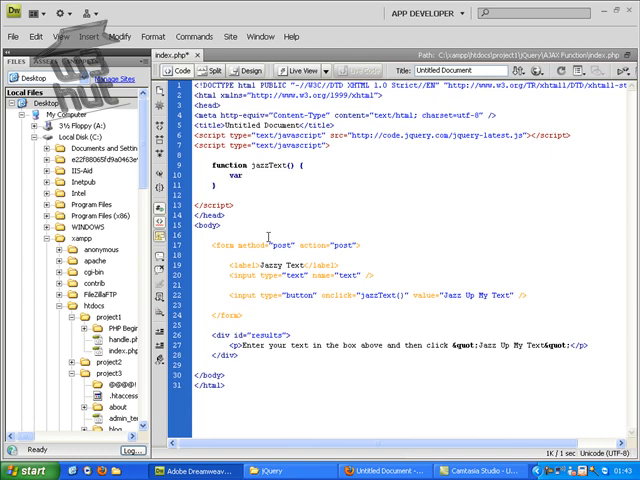
click(246, 176)
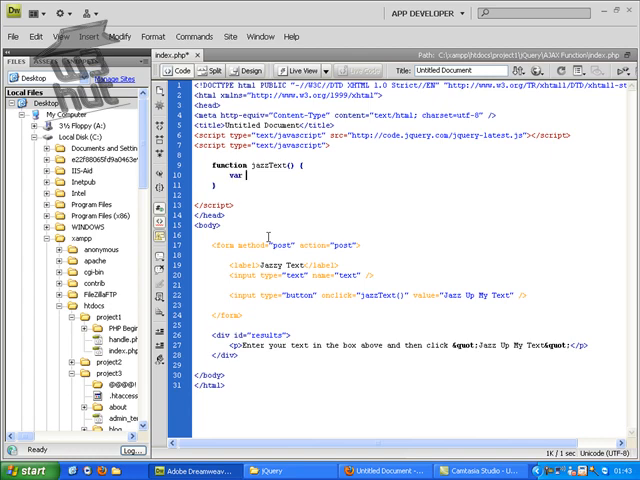
text($(")
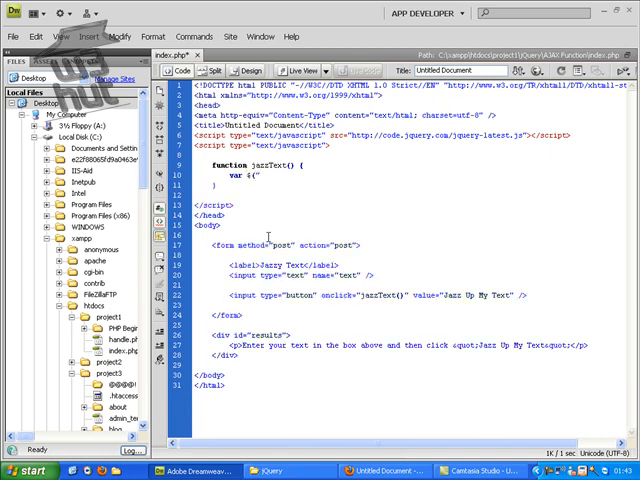
text(input()
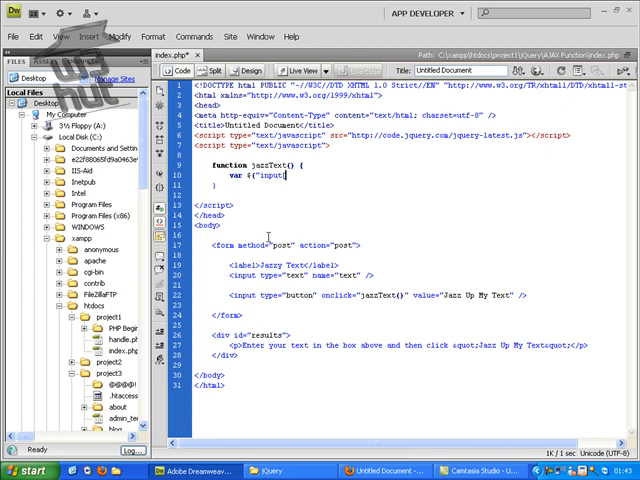
text([name=)
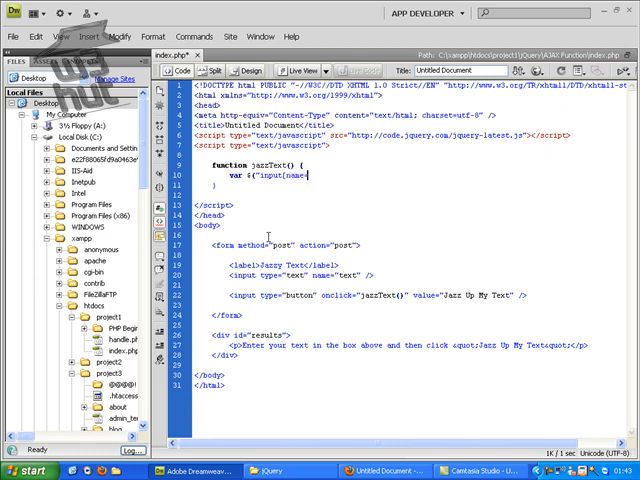
text(text]").val();)
text(if()
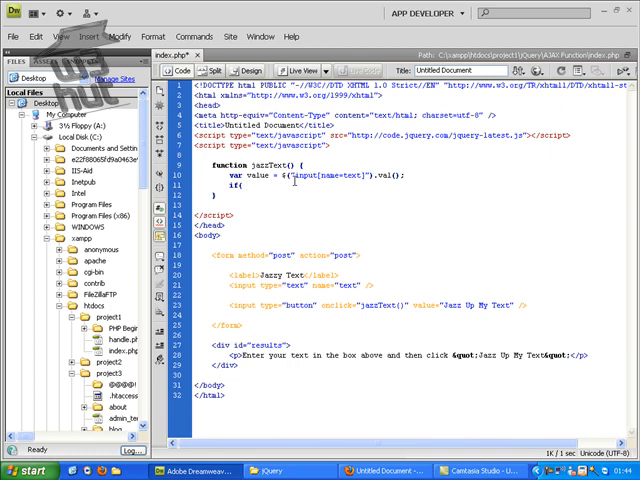
- Write the if check for an empty value or a value shorter than 3 characters
text(value == false or $(val).length)
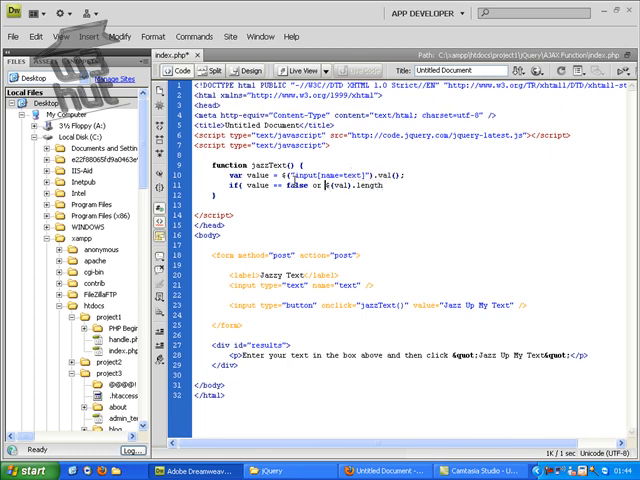
text(||)
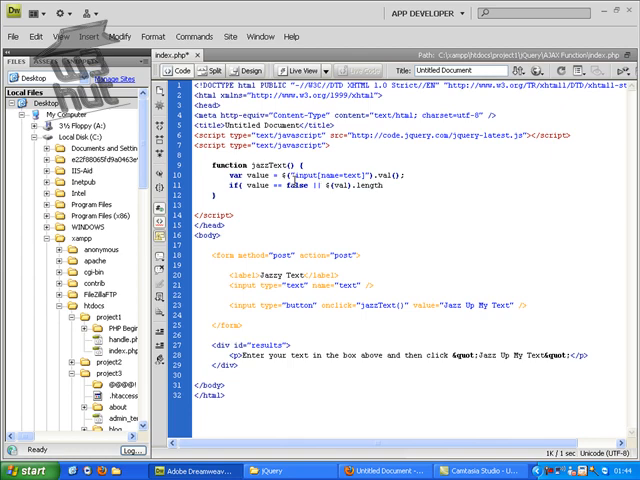
click(376, 188)
text( <)
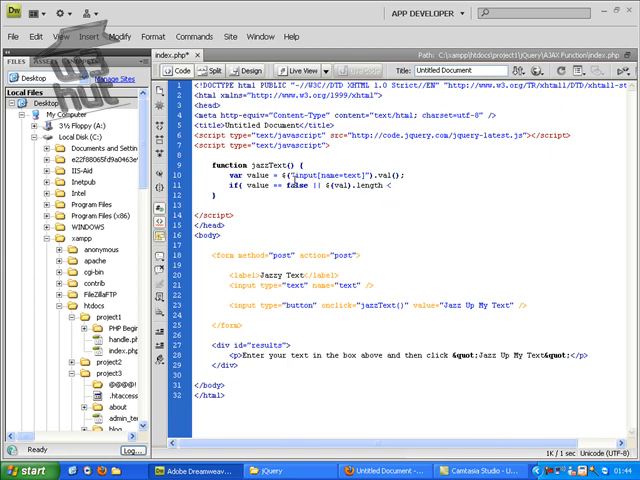
text(4)
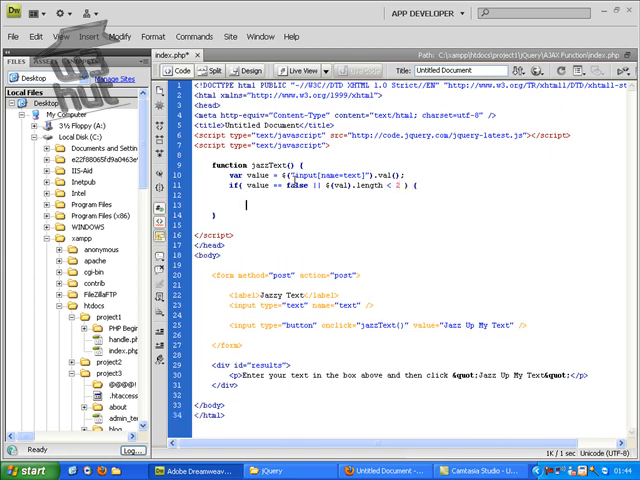
text(echo)
text(})
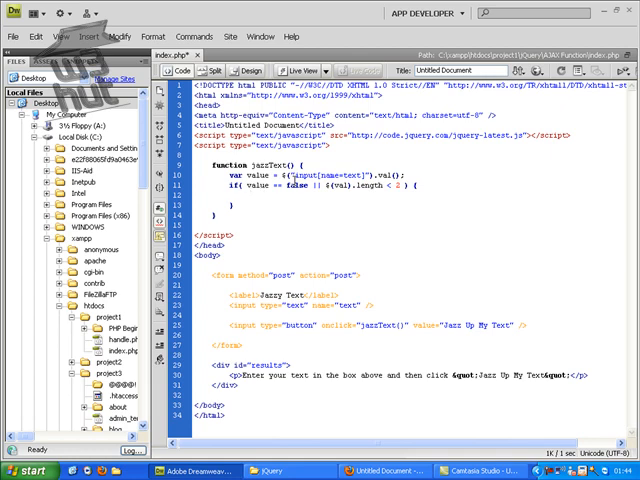
- Write a 'You didn't enter a value or it is under 3 characters' paragraph into #results
click(248, 200)
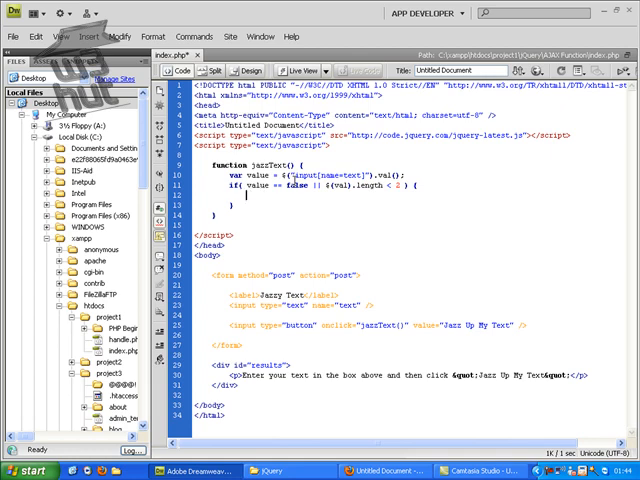
text($(")
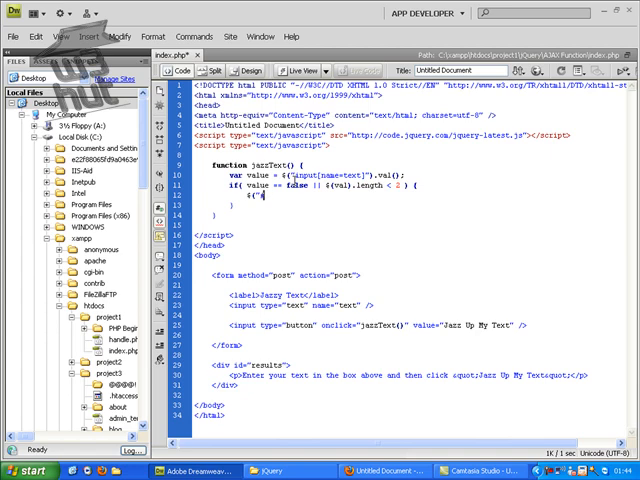
text(#results").html("");)
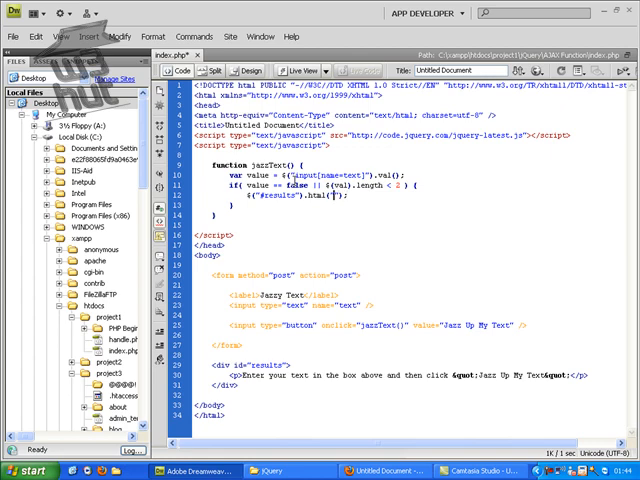
text(p>)
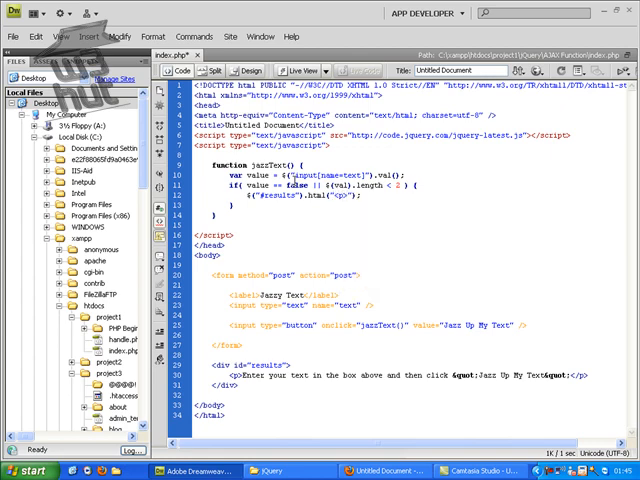
text(You didn't enter)
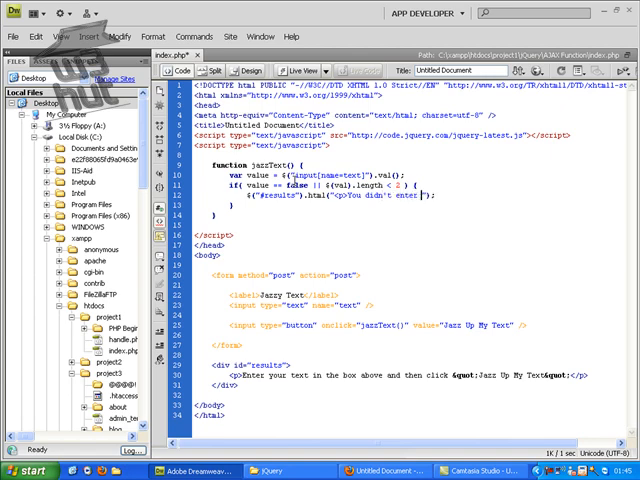
text(a valie or the value is smaller than 2 charcters)
click(416, 206)
text( else {)
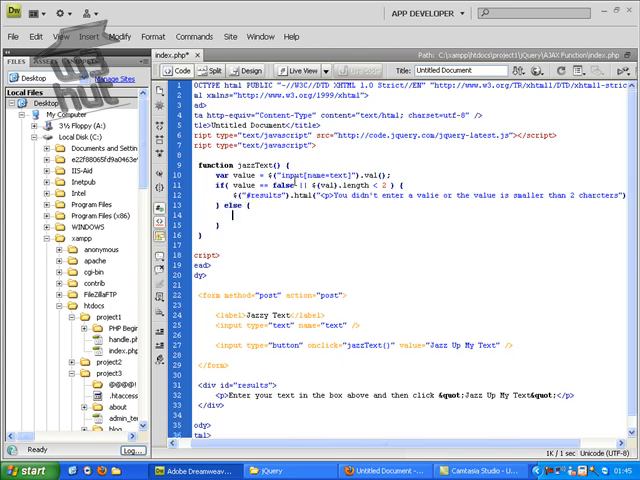
- Start the else branch's jQuery.ajax call with type POST and url jazzytext.php
text(jQuery.ajax({)
text(}))
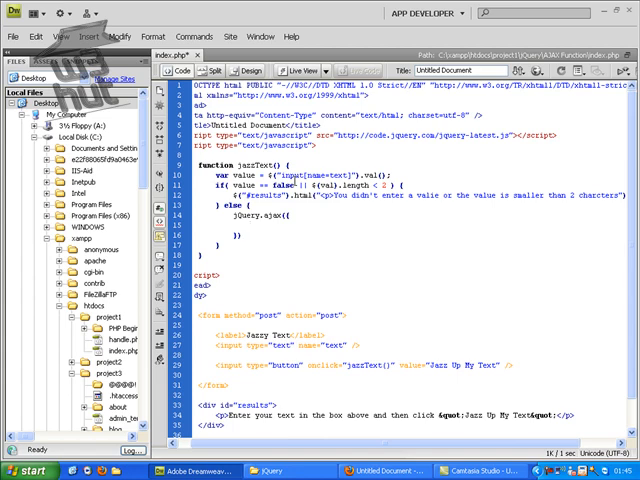
text(type:)
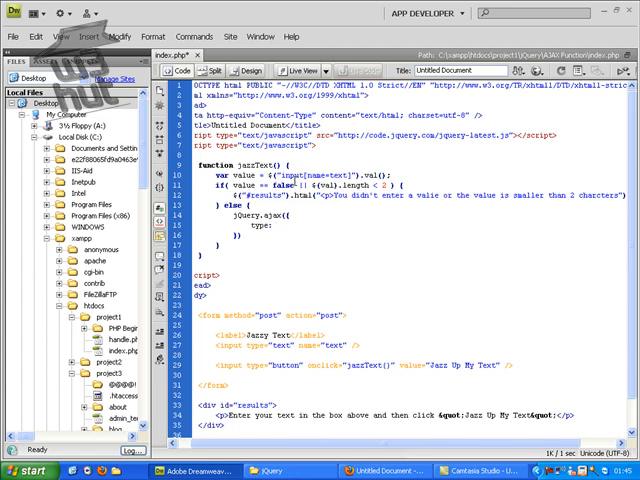
text(POST",)
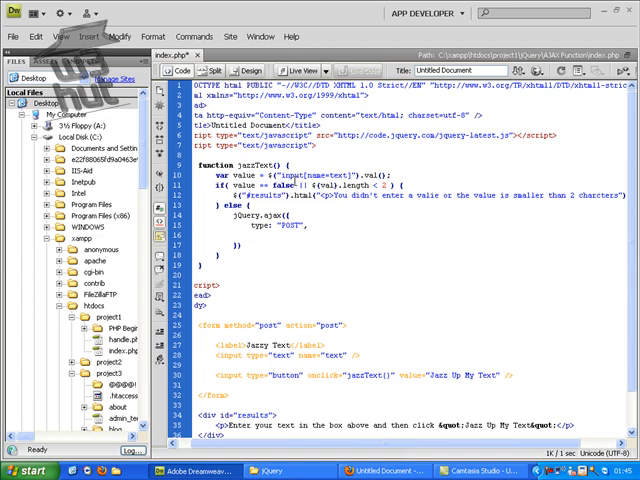
text(url:)
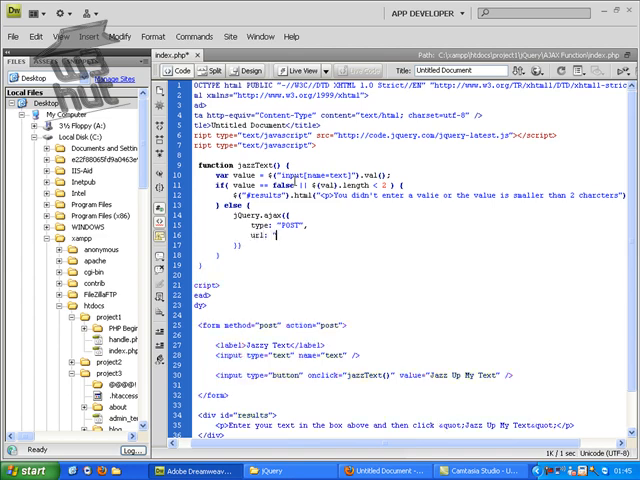
text(js)
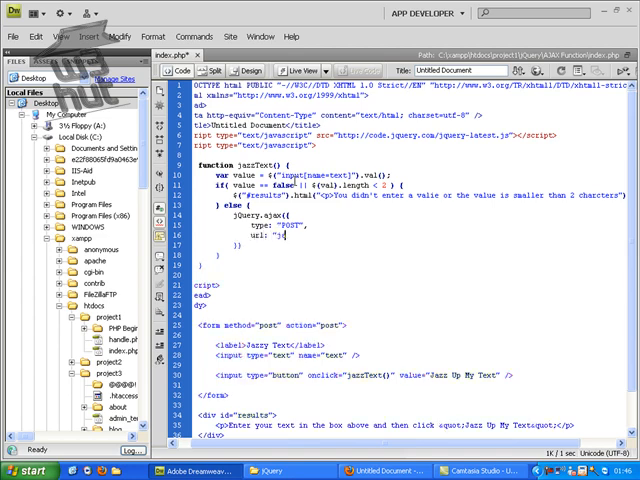
text(jazzytext.php)
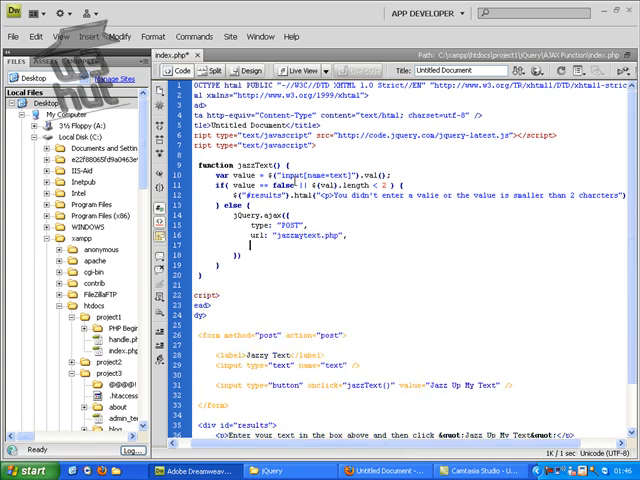
- Add data: "text=" + value to the ajax options
text(data:)
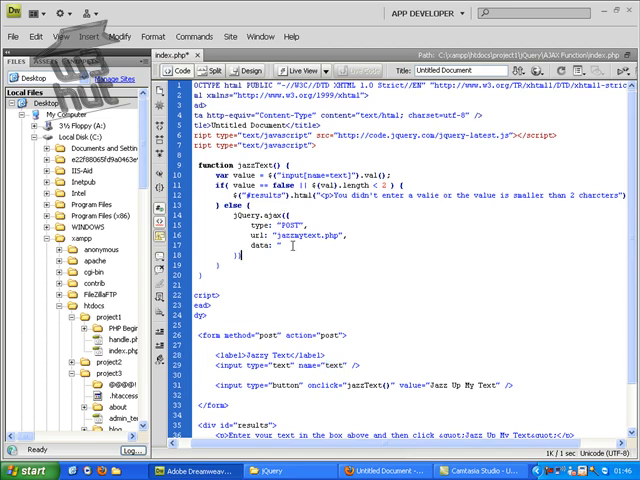
text(text=" + value)
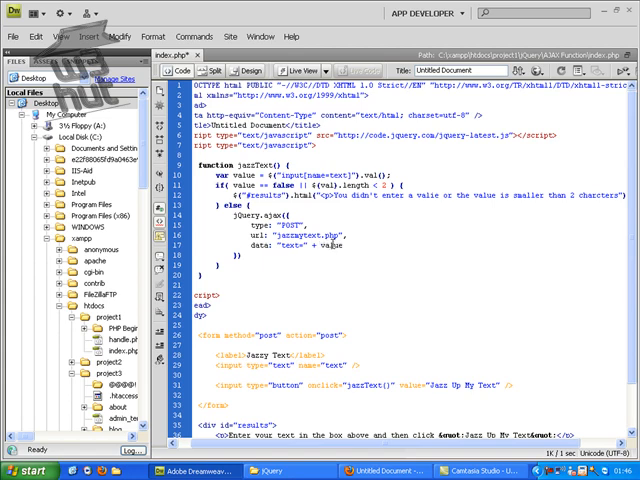
click(342, 242)
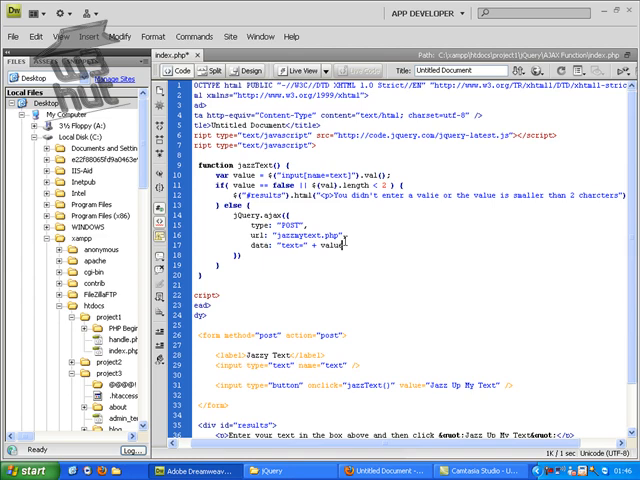
scroll(down, 3)
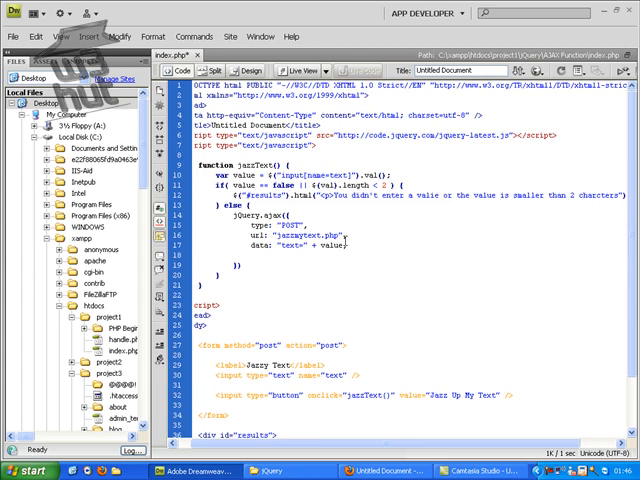
- Add a beforeSend function writing a 'Jazzing up your text, please wait...' paragraph into #results
text(beforeSend)
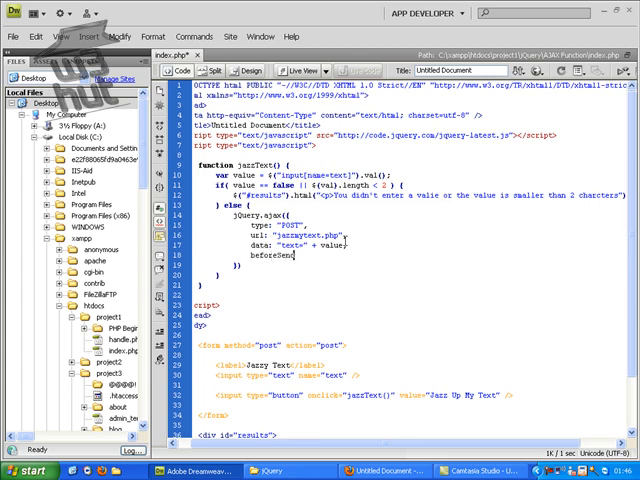
text(function() {)
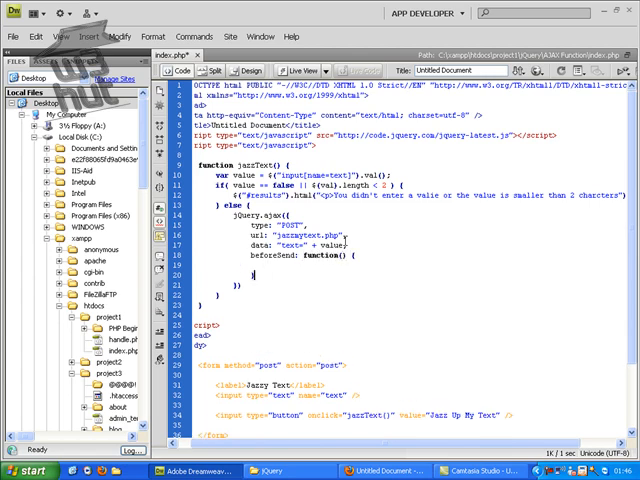
text(${)
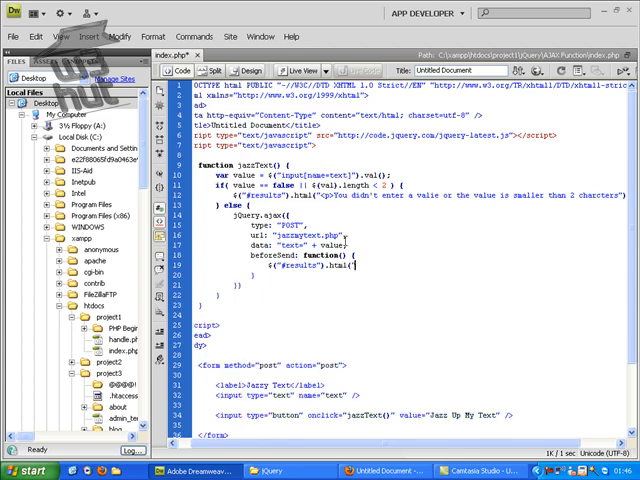
text(<p>Jas)
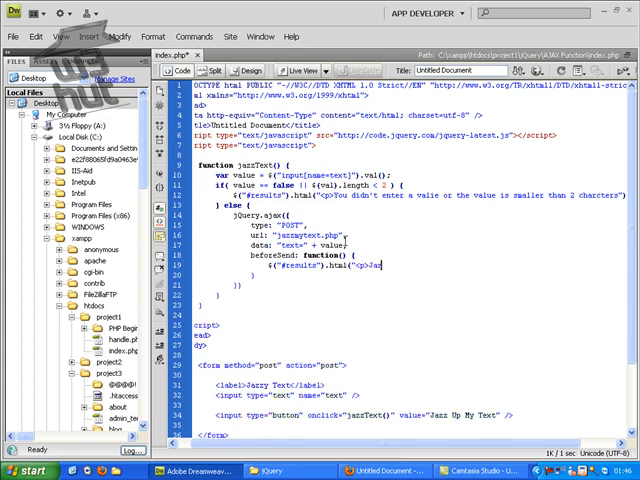
text(zzing up)
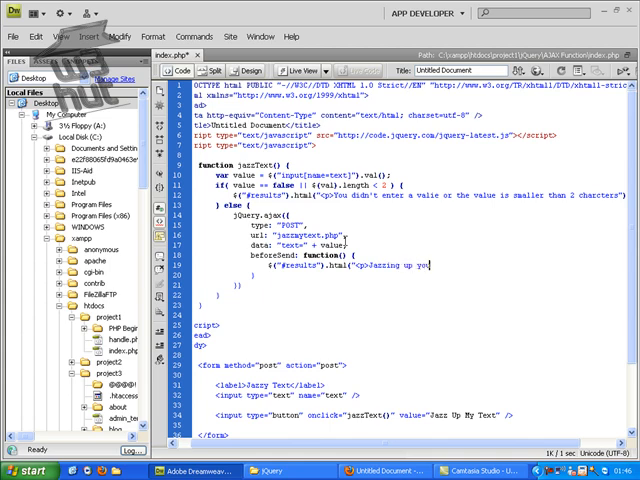
text(your text, please wait...)
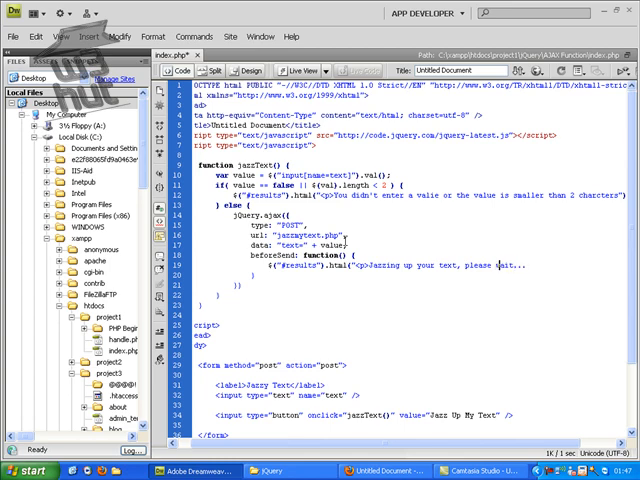
text(</p>");)
text(,)
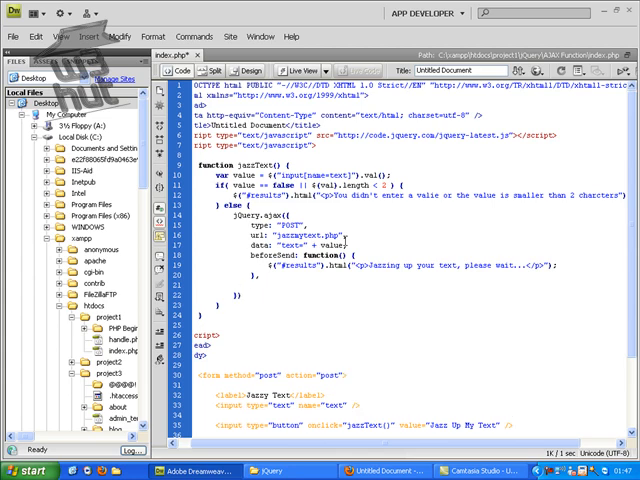
- Write the error handler alerting 'Sorry internal error. Please try again and if...' after beforeSend
text(error:)
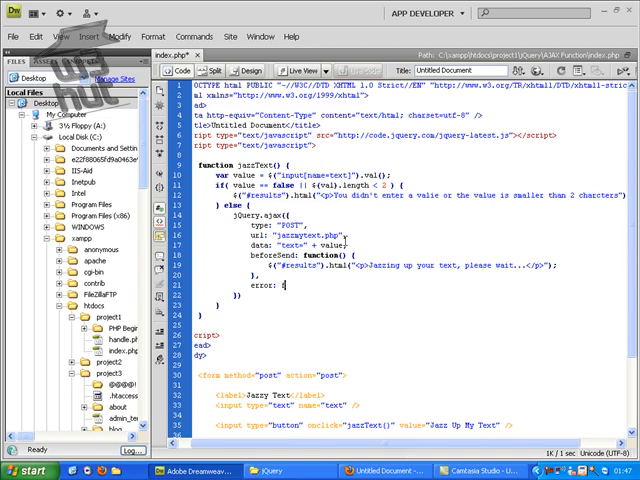
text(function() {)
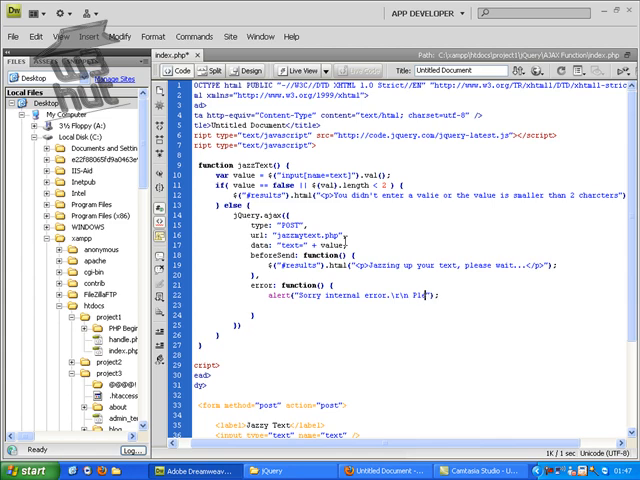
text(Please try again)
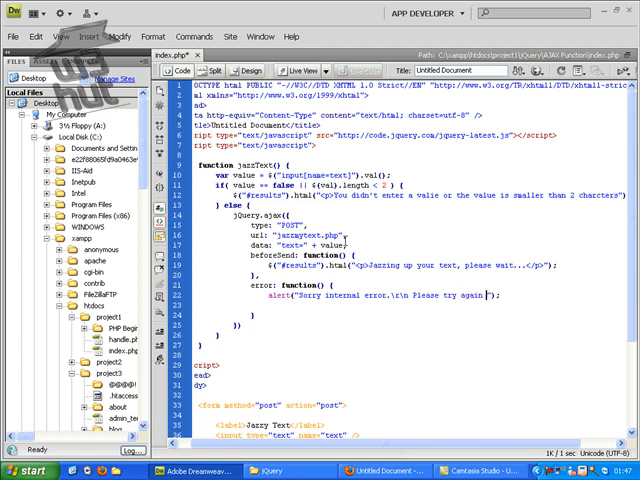
text(and if it continues to fail pl)
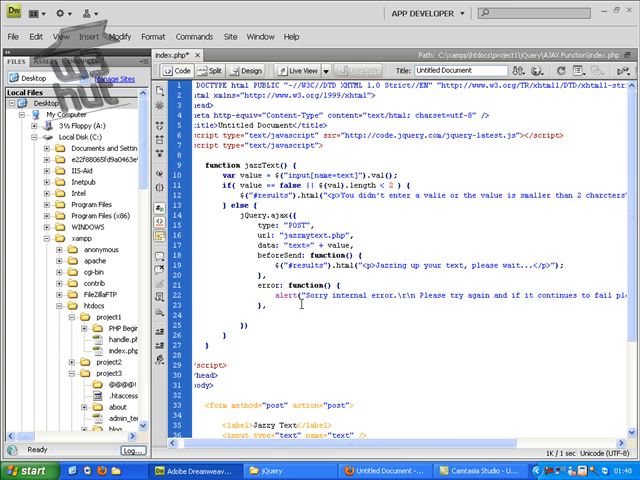
- Add timeout: 3000 as the final ajax option below the error function
text(timeout:)
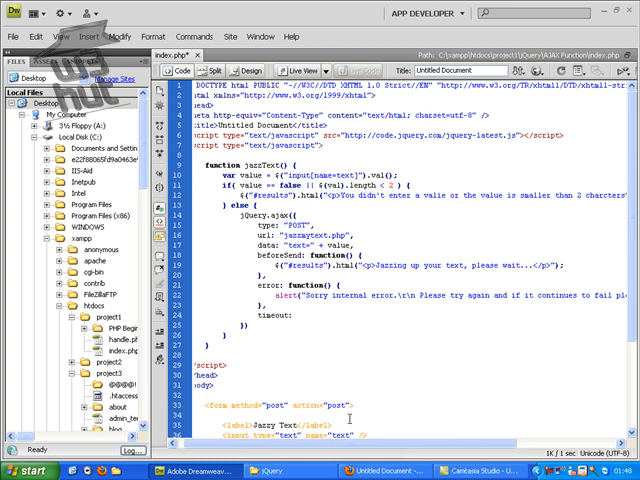
click(292, 316)
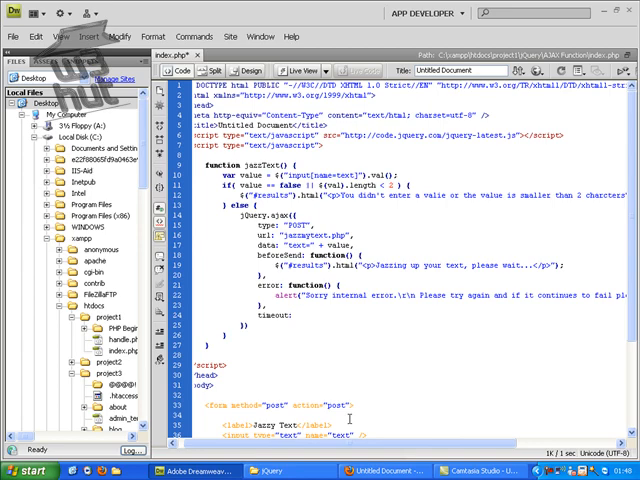
text(3000)
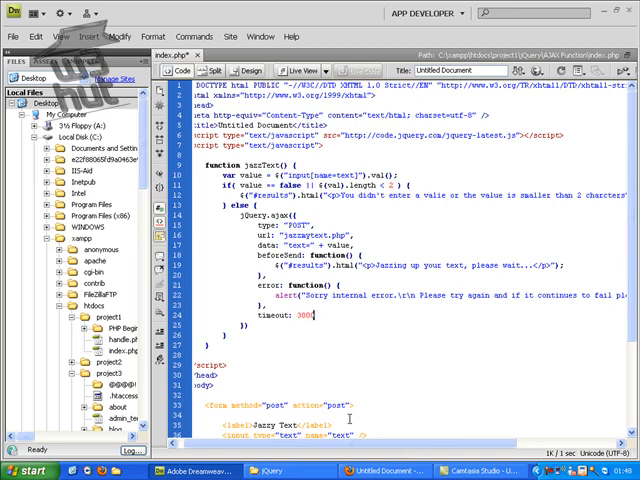